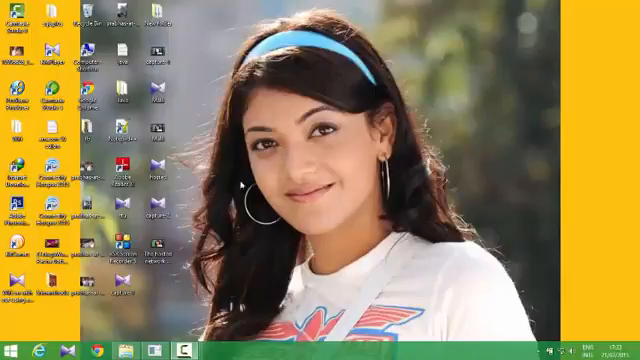
mouse_move(245, 185)
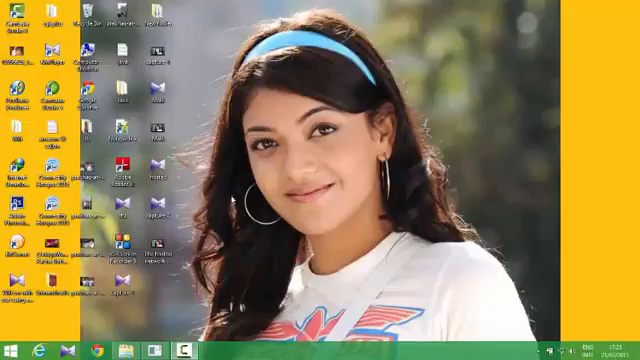
Step: Open Command Prompt from the taskbar and run ipconfig to list adapter settings
left_click(11, 345)
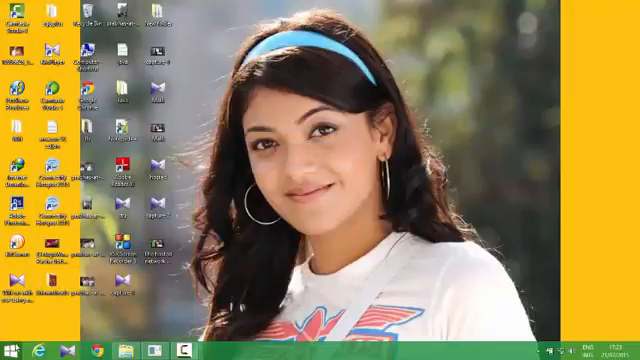
left_click(12, 343)
type("ip")
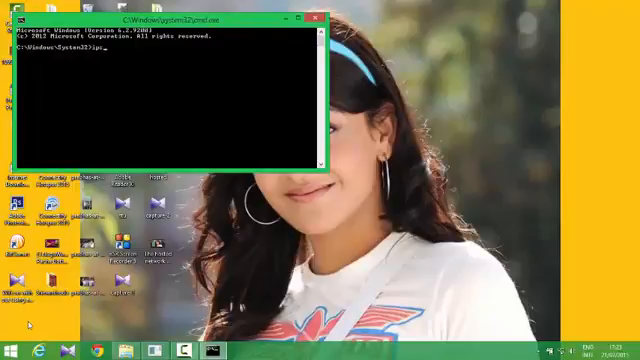
type("config")
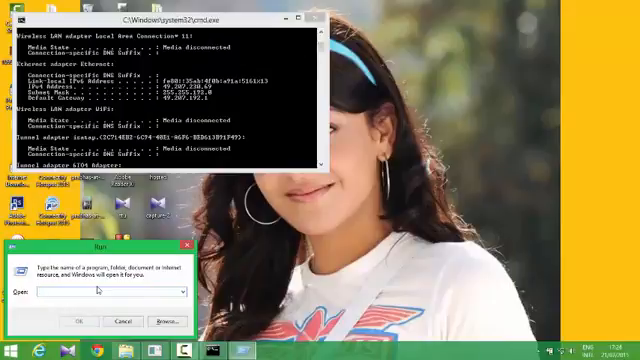
Step: Start typing a ping command to the default gateway in the Run box
type("ping")
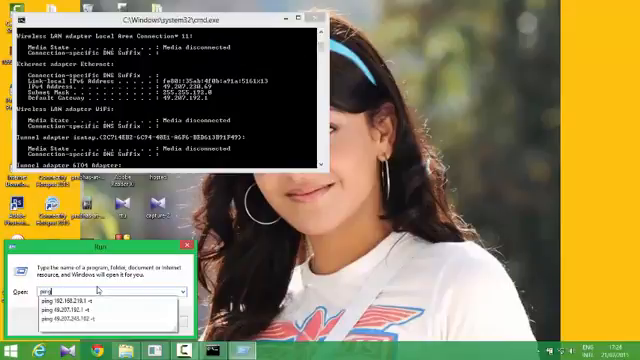